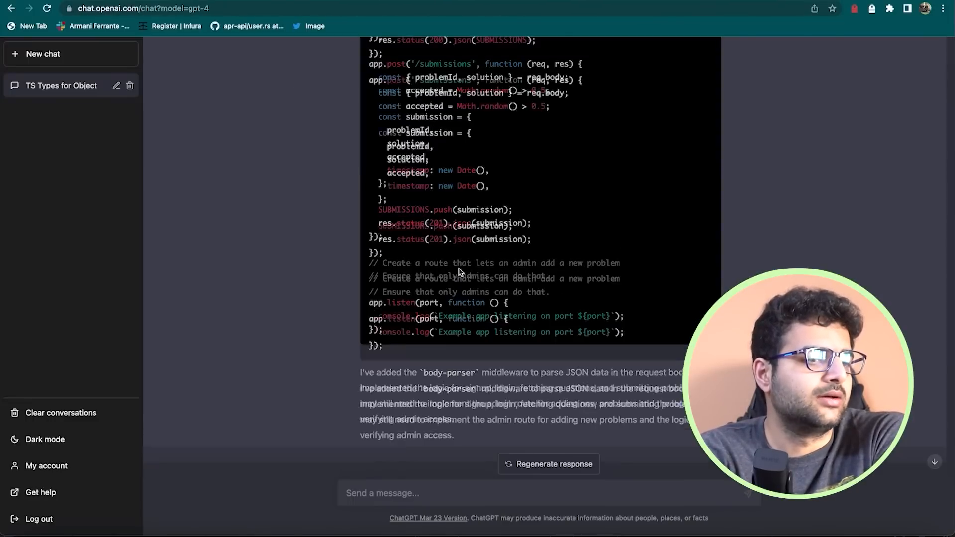
pyautogui.scroll(3)
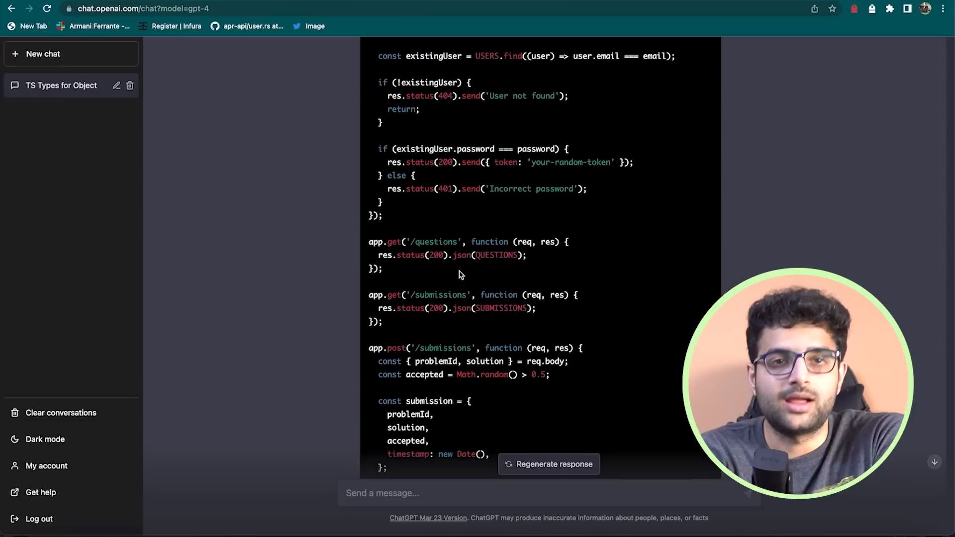